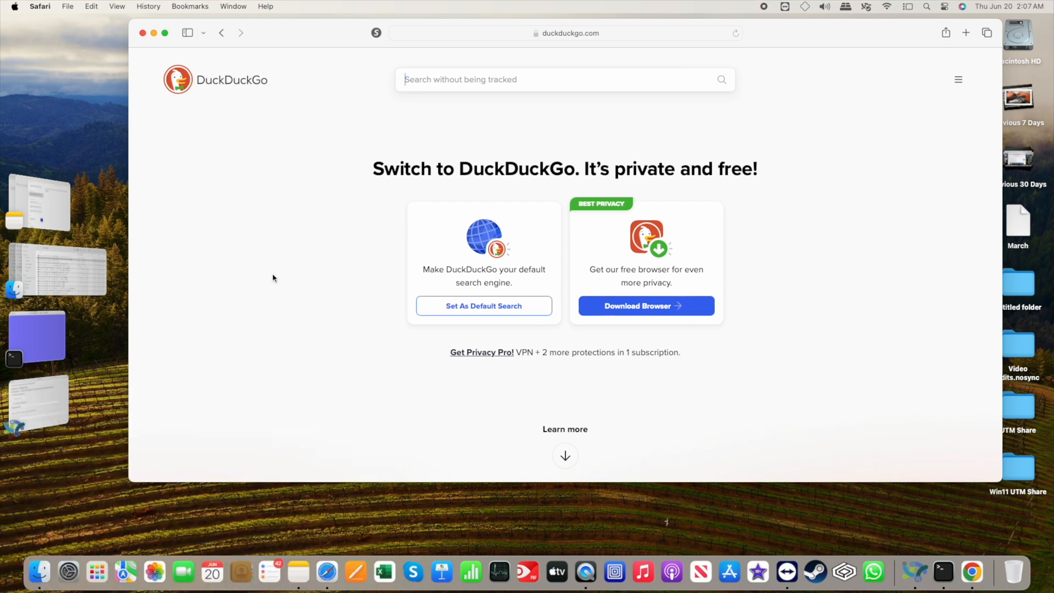
# Search DuckDuckGo for 'logitech download unifying software' and scroll through the results
pyautogui.click(511, 79)
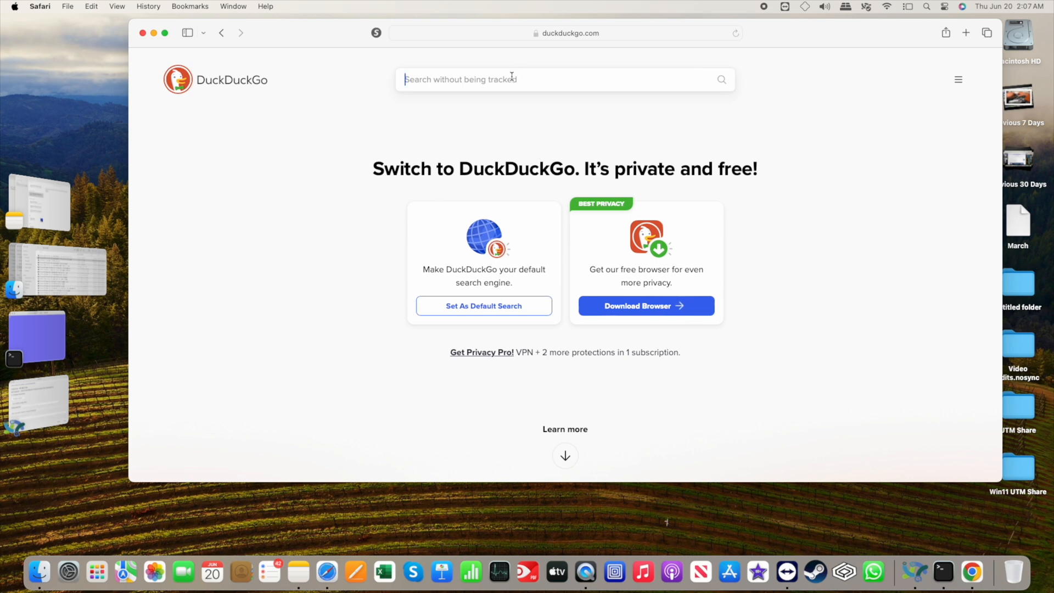
pyautogui.write('logitech download unifying software')
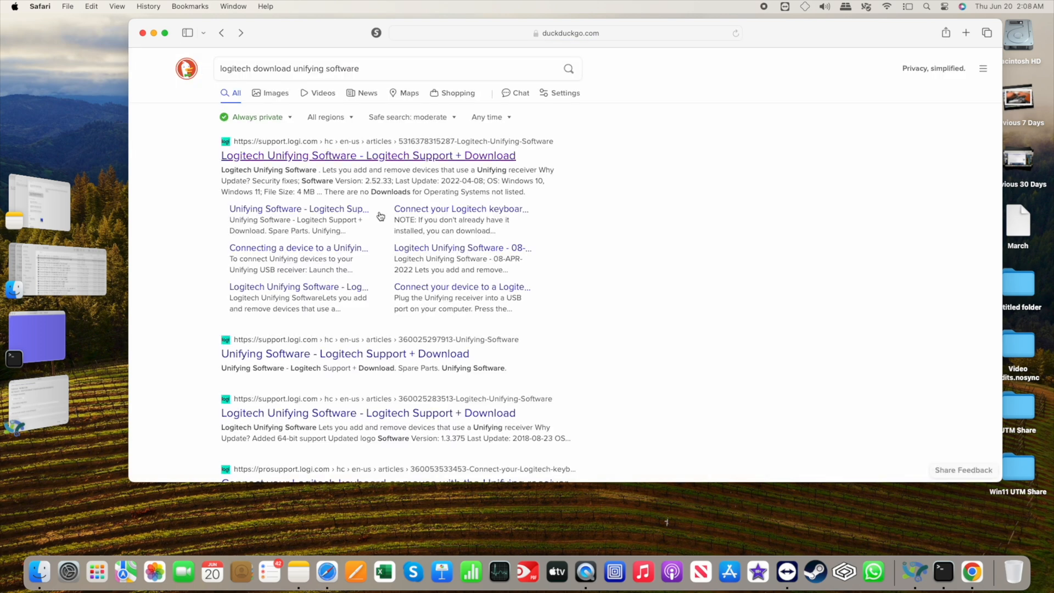
pyautogui.scroll(-3)
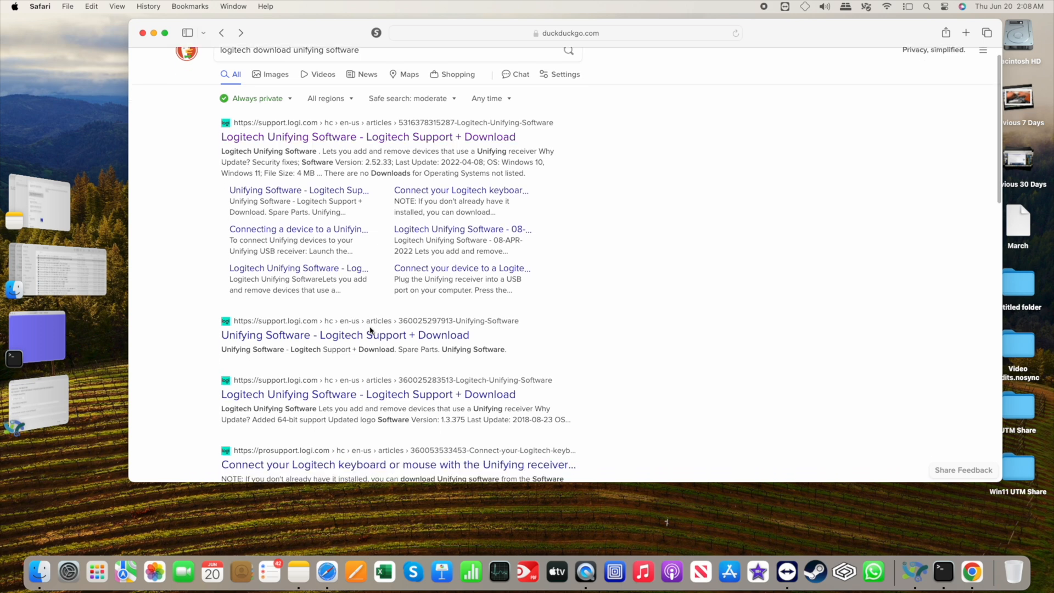
pyautogui.scroll(-3)
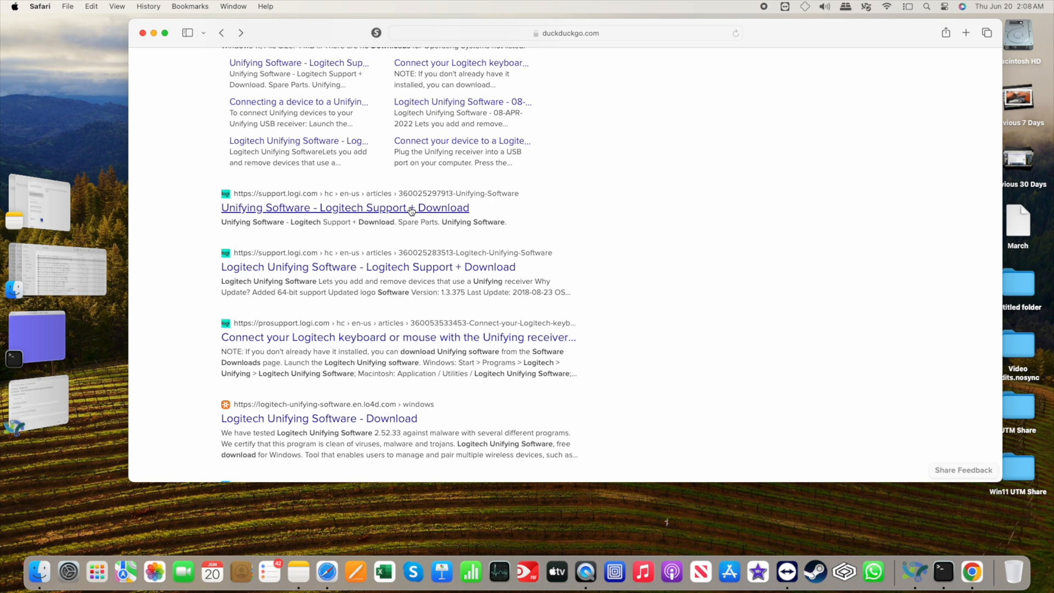
# Download the Unifying Software for macOS 10.13 from its Logitech support page
pyautogui.click(345, 207)
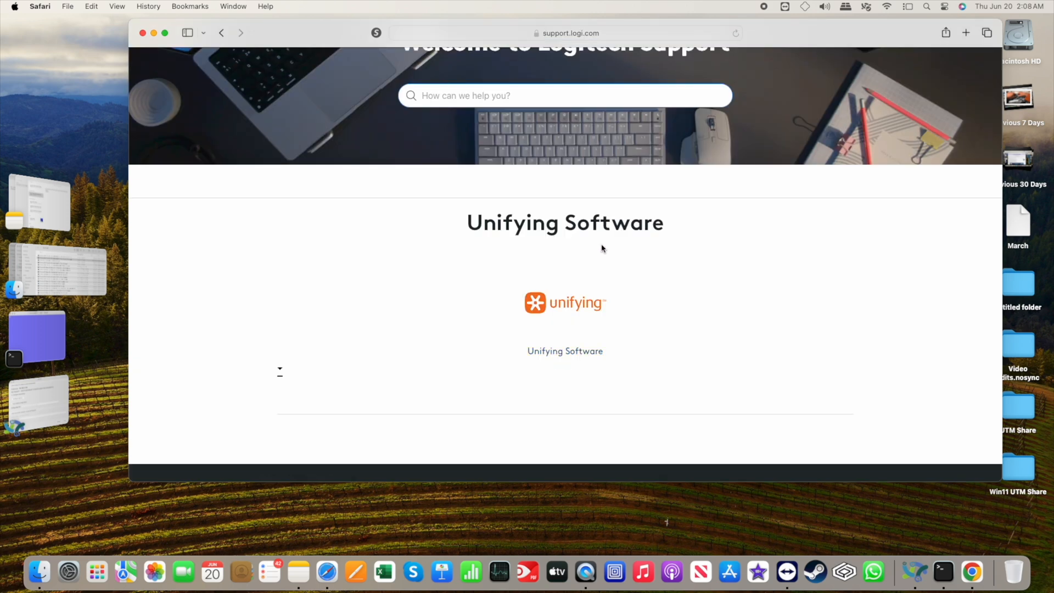
pyautogui.scroll(-3)
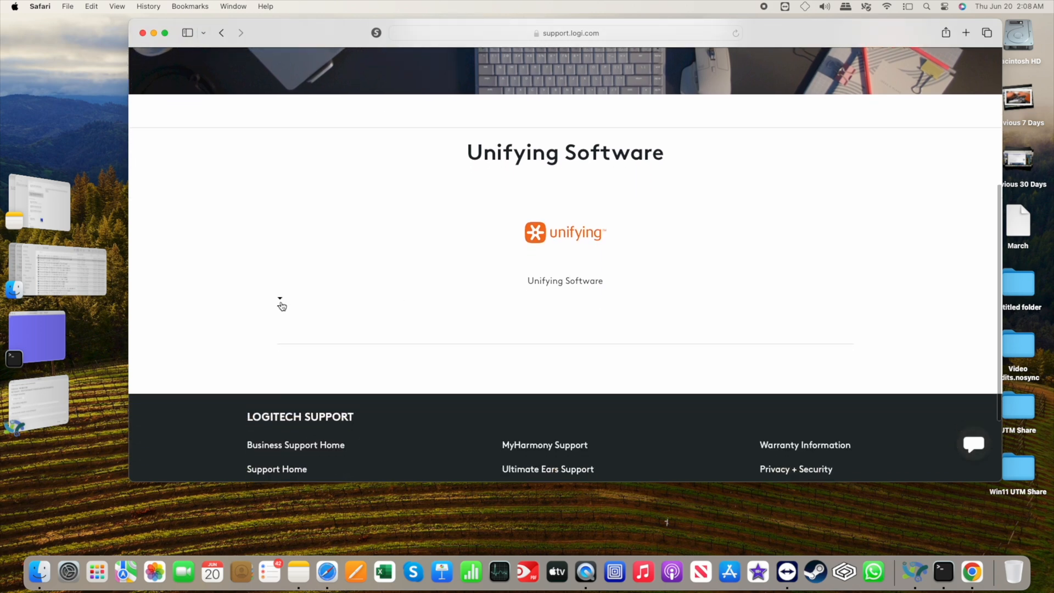
pyautogui.click(280, 301)
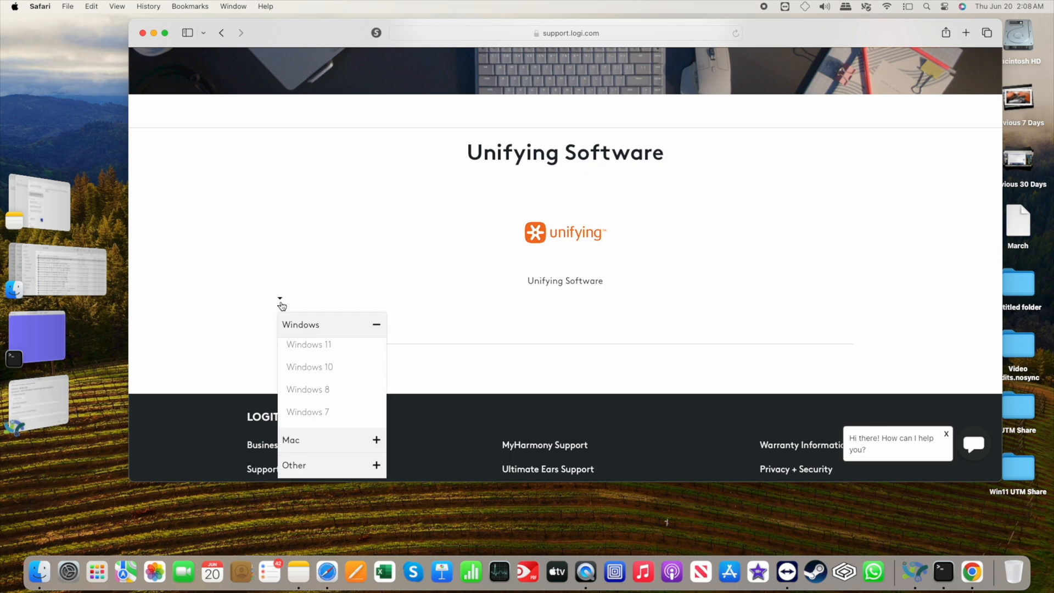
pyautogui.moveTo(376, 440)
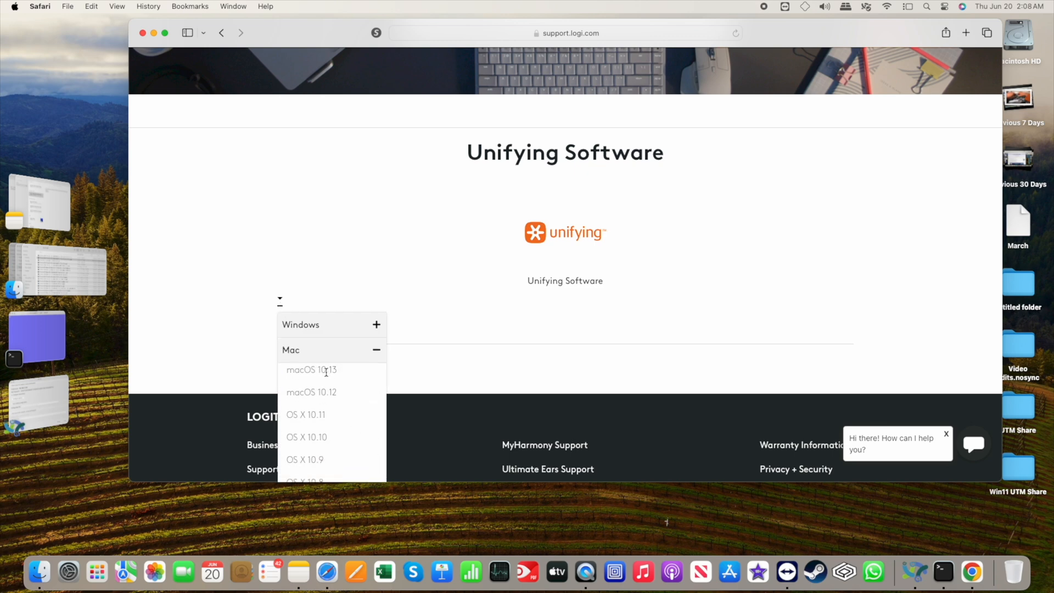
pyautogui.click(312, 369)
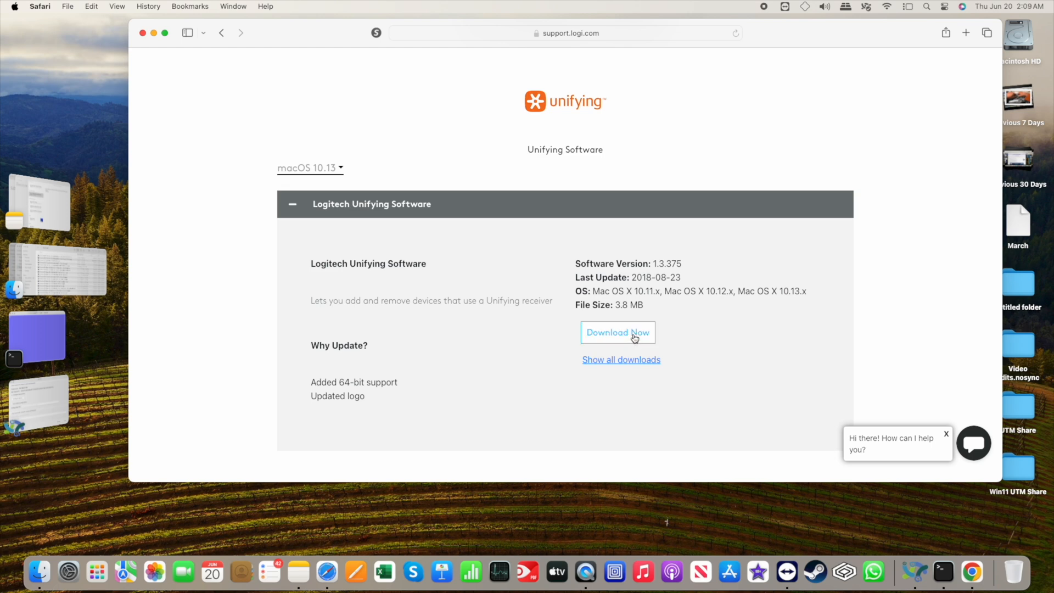
pyautogui.click(617, 332)
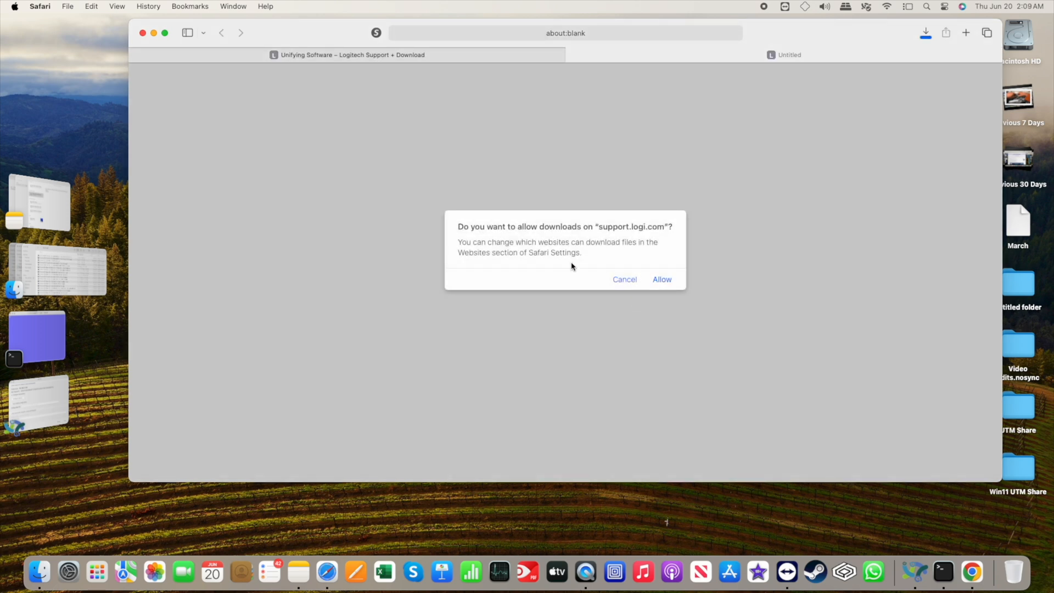
pyautogui.moveTo(662, 279)
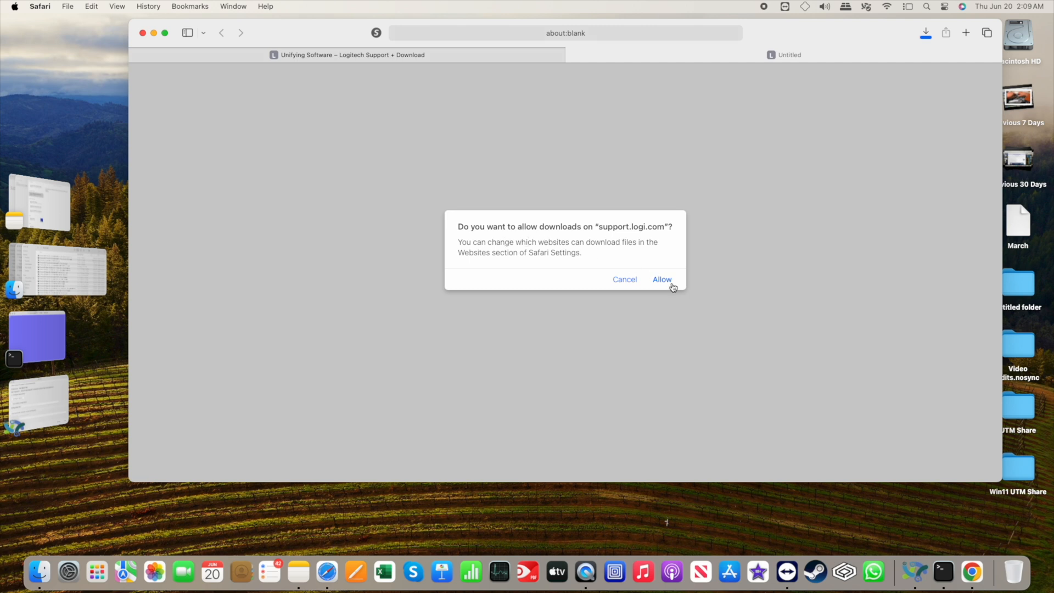
# Allow downloads from Logitech Support and open Unifying Installer from Safari's Downloads
pyautogui.click(661, 280)
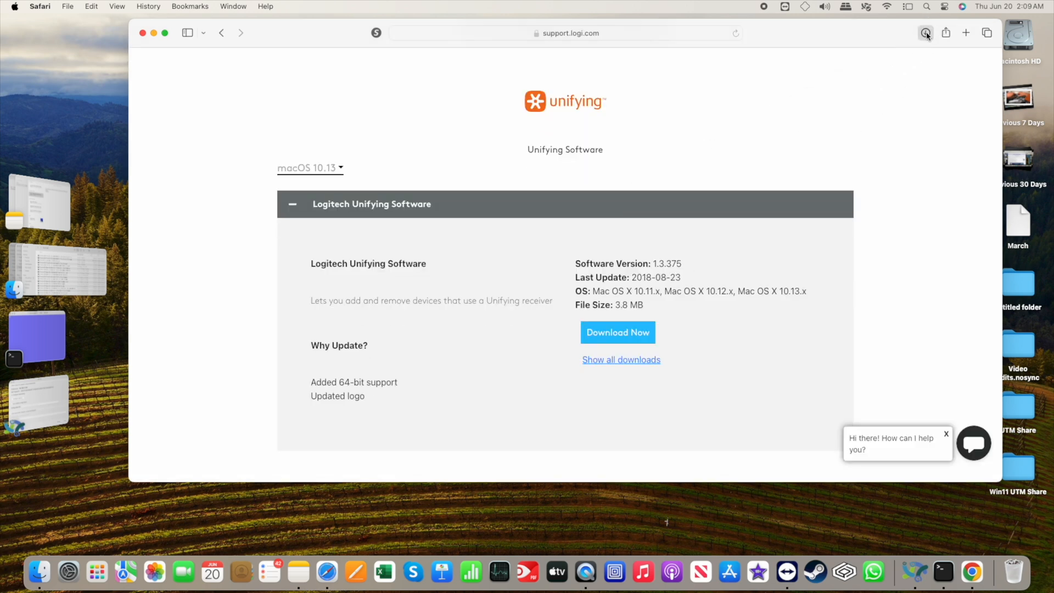
pyautogui.click(925, 32)
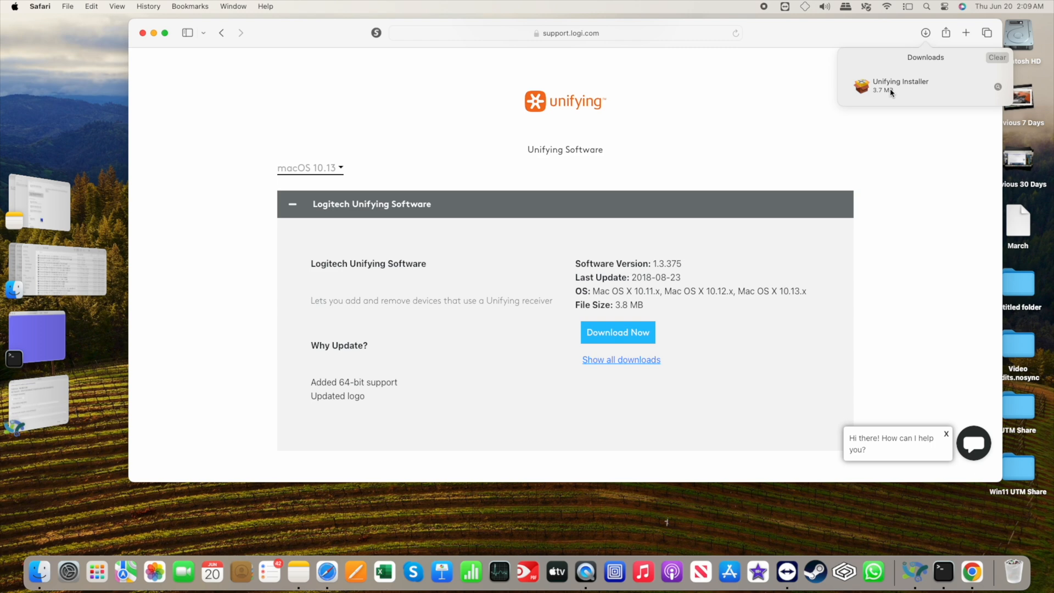
pyautogui.click(900, 85)
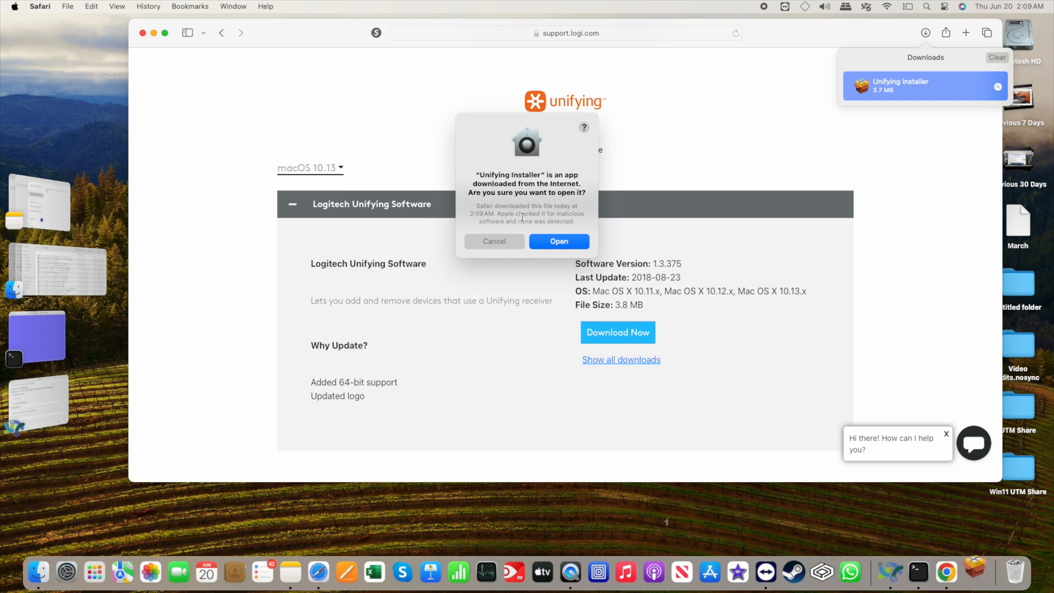
# Confirm opening the installer, accept the license, and install for all users
pyautogui.click(558, 241)
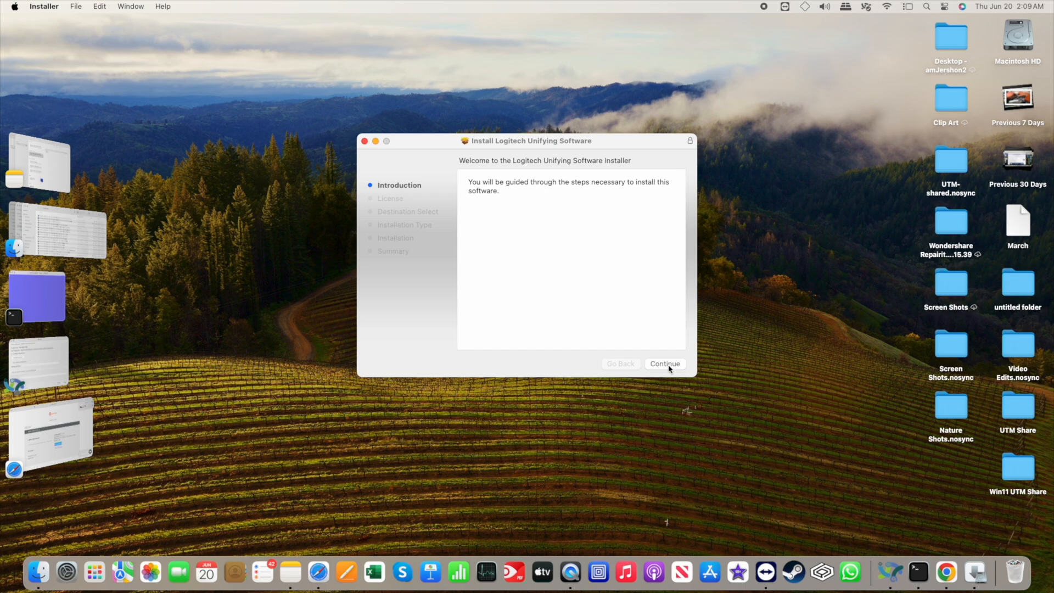
pyautogui.click(664, 364)
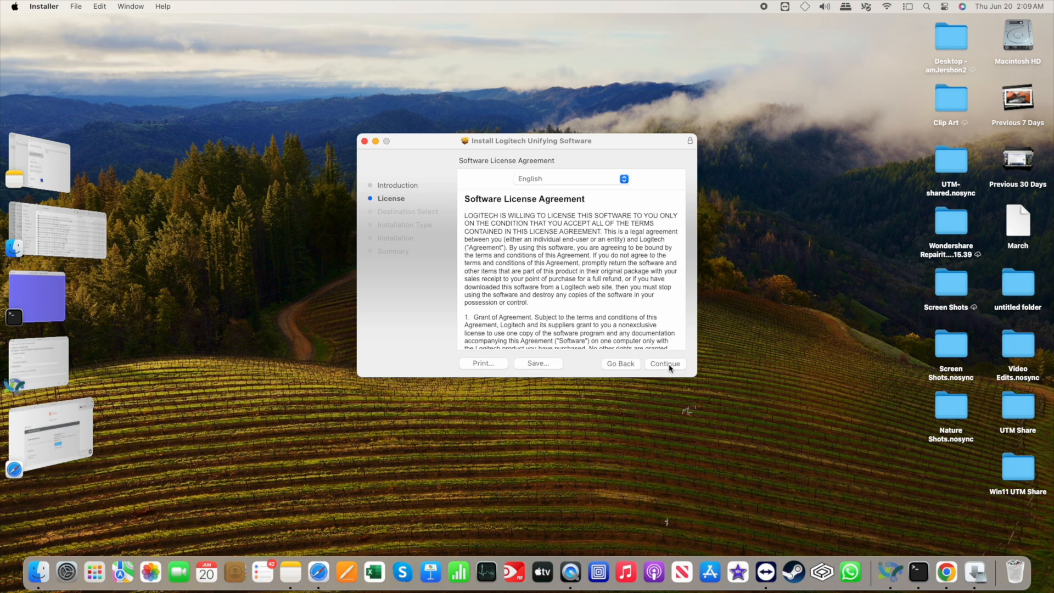
pyautogui.click(664, 363)
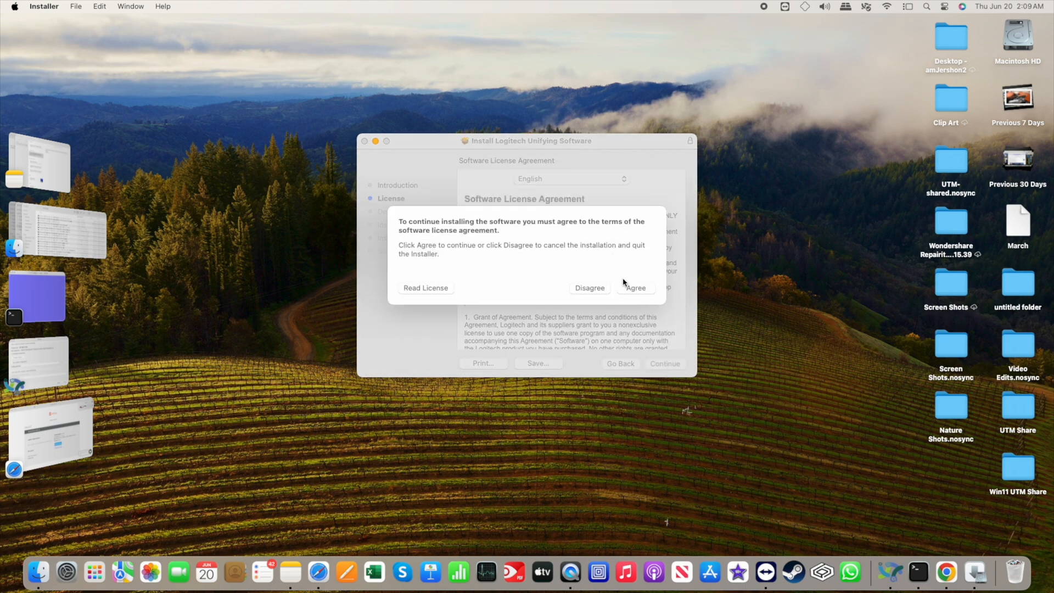
pyautogui.click(634, 288)
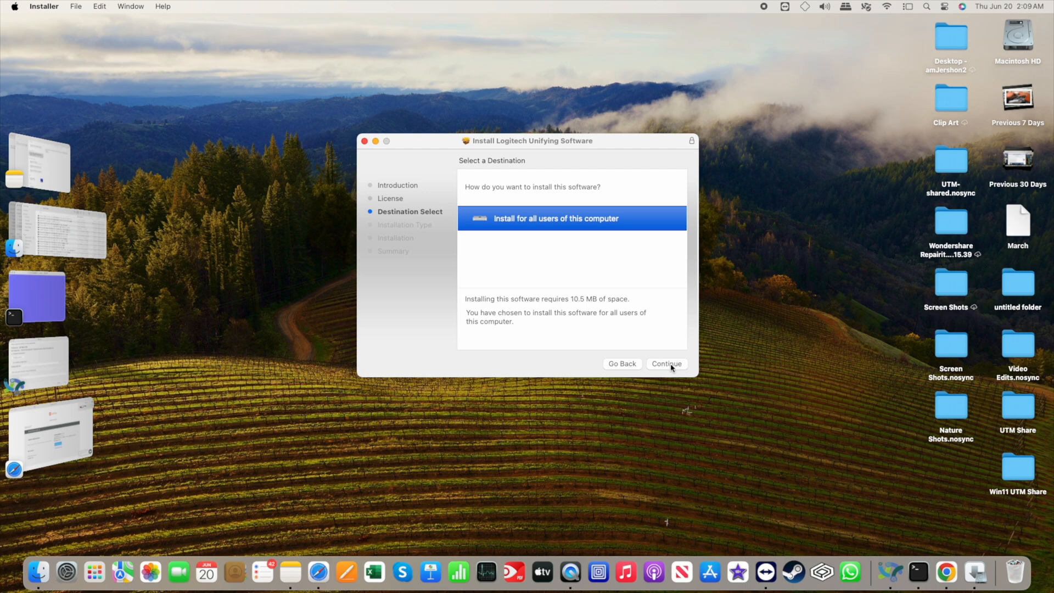
pyautogui.click(665, 363)
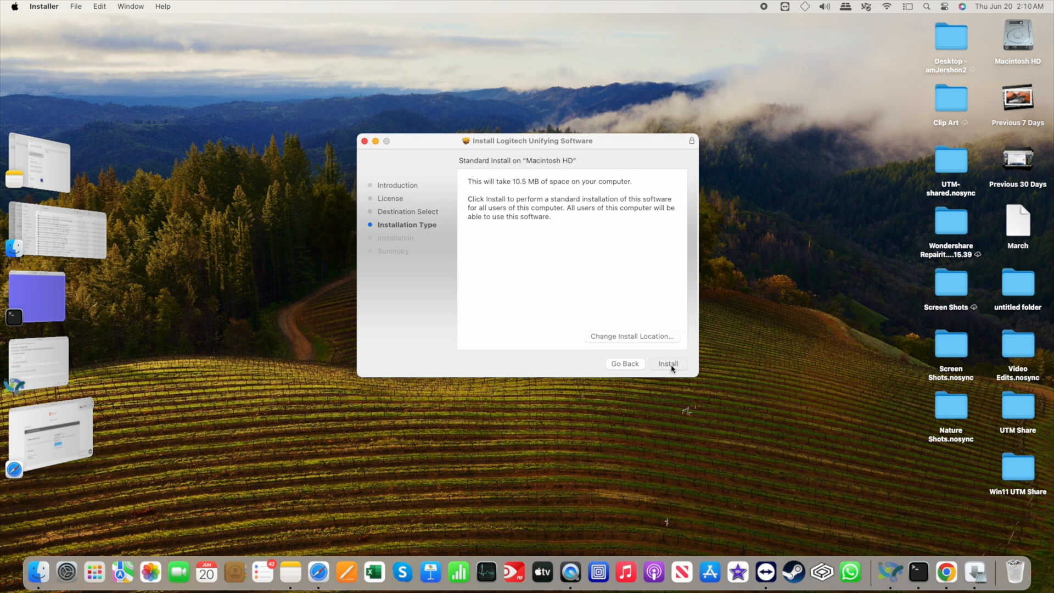
# Run the standard install on Macintosh HD, authorized with the admin password
pyautogui.click(667, 363)
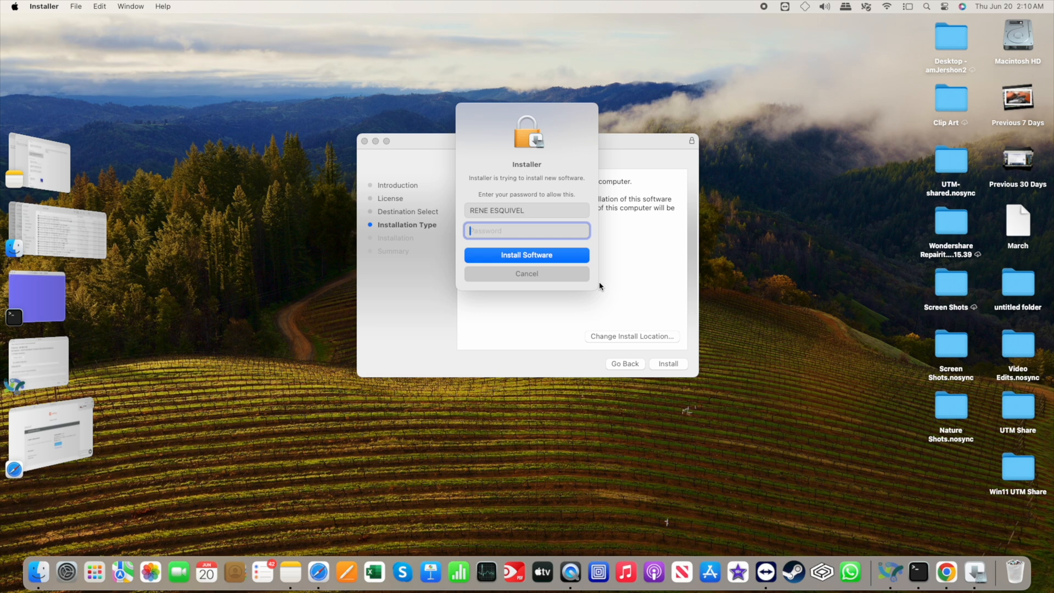
pyautogui.write('password')
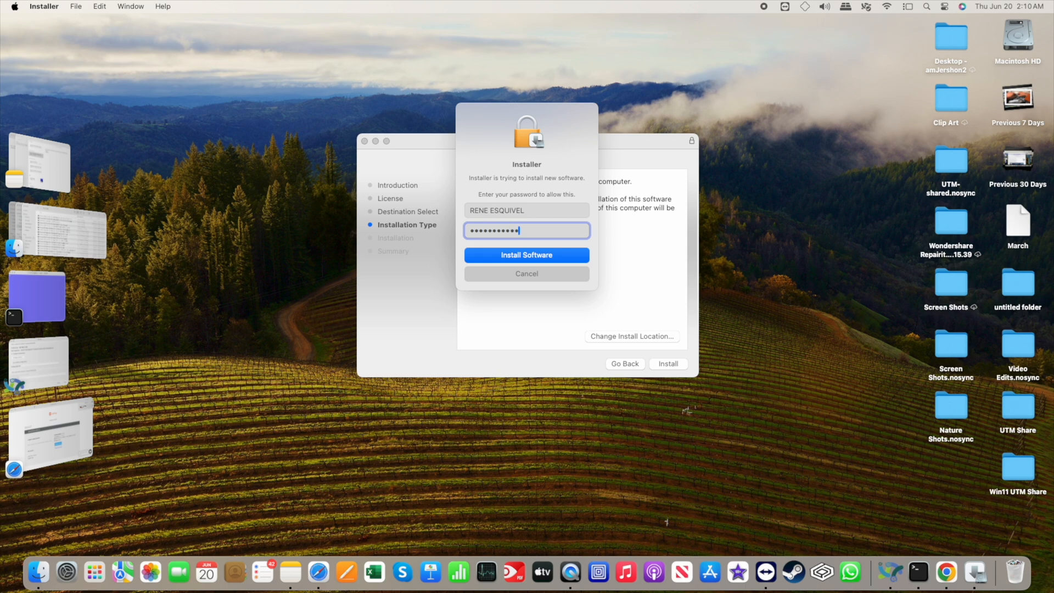
pyautogui.click(526, 254)
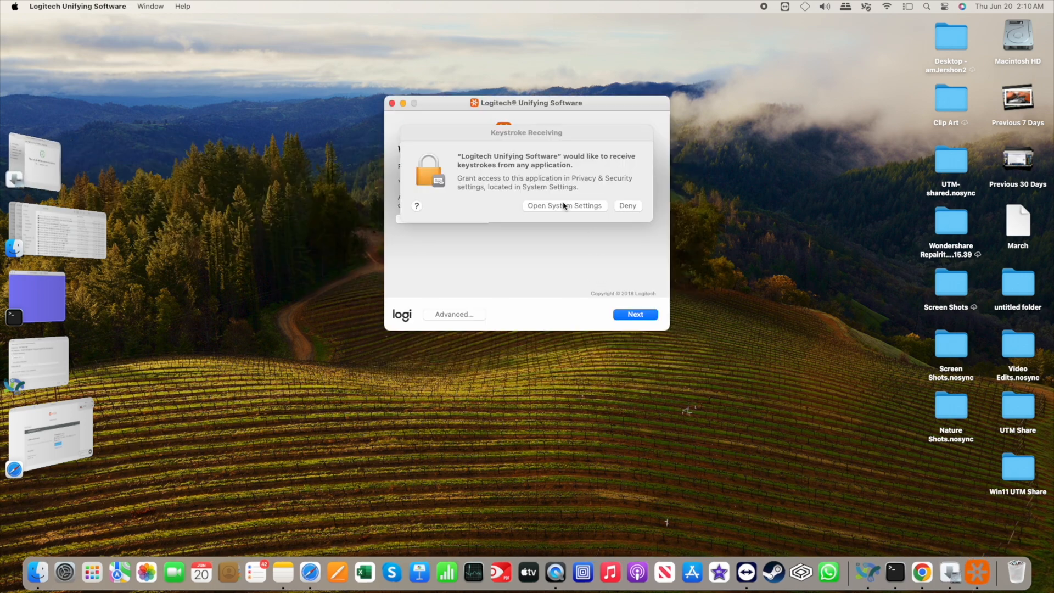
pyautogui.moveTo(483, 173)
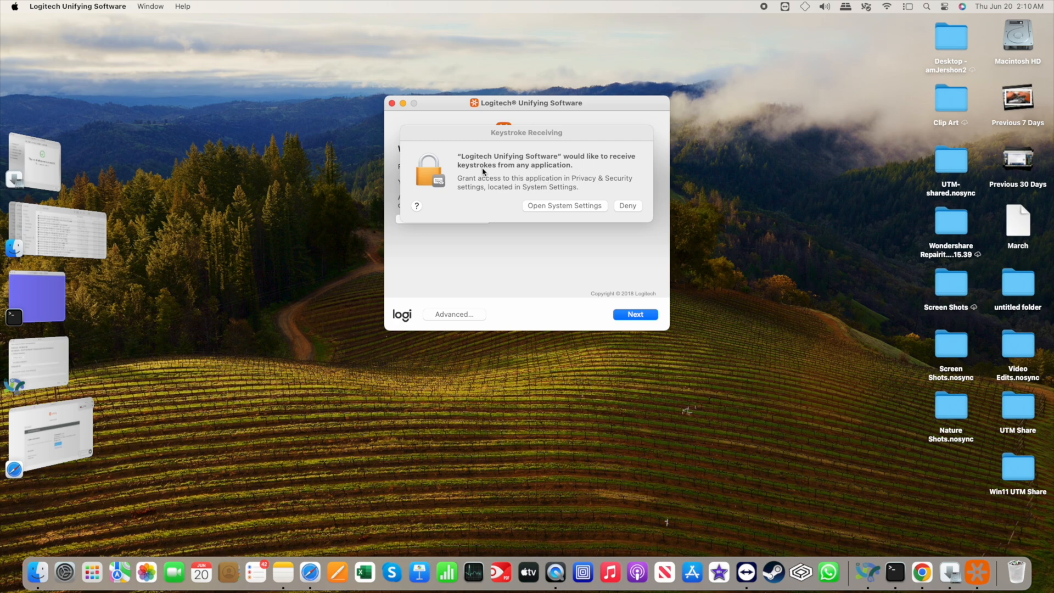
pyautogui.moveTo(494, 179)
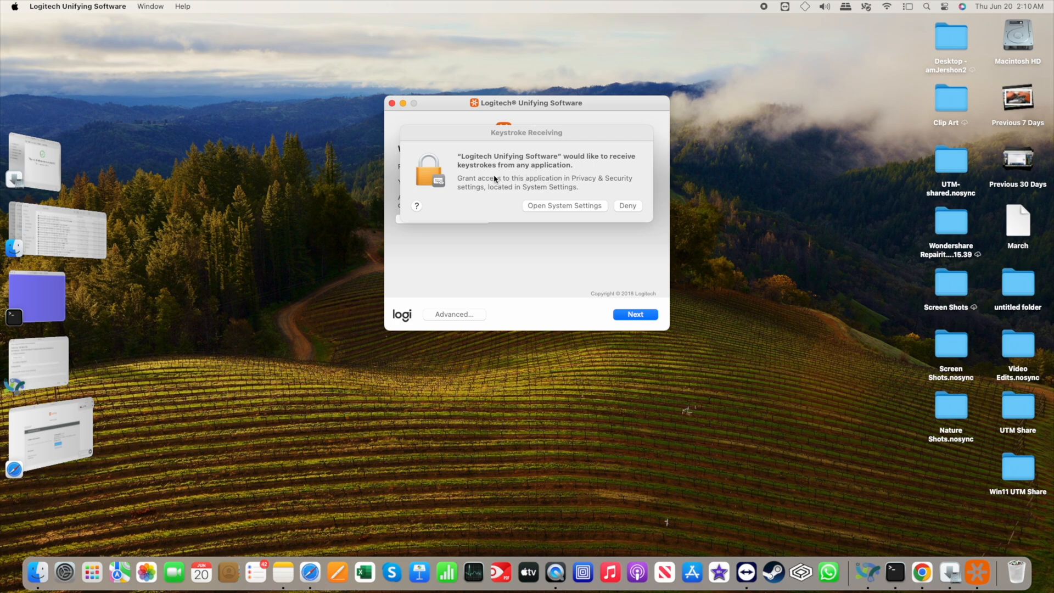
# Enable Input Monitoring for Logitech Unifying Software, then Quit & Reopen the app
pyautogui.click(626, 206)
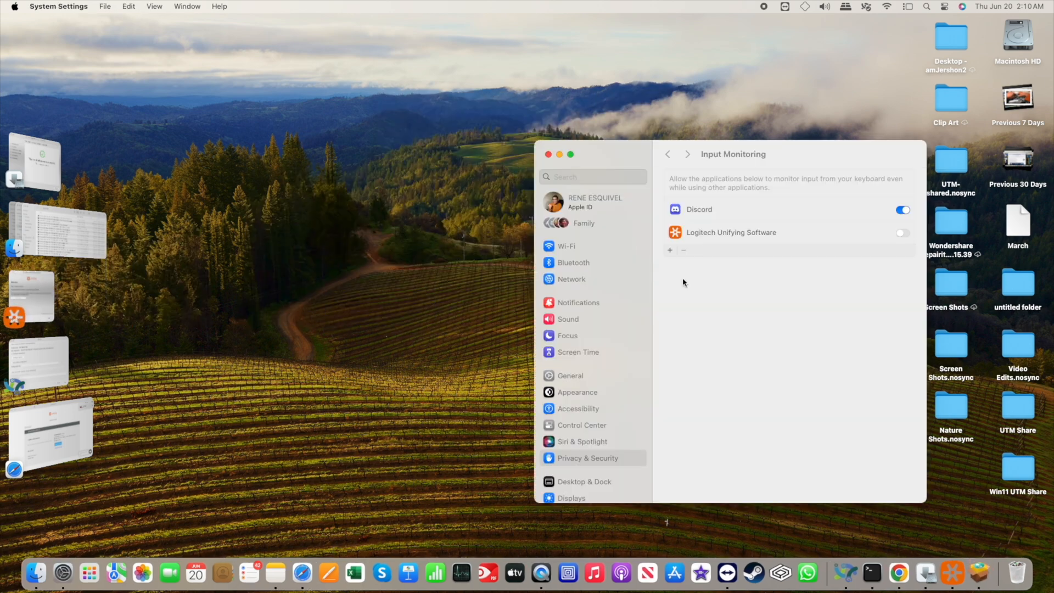
pyautogui.click(902, 232)
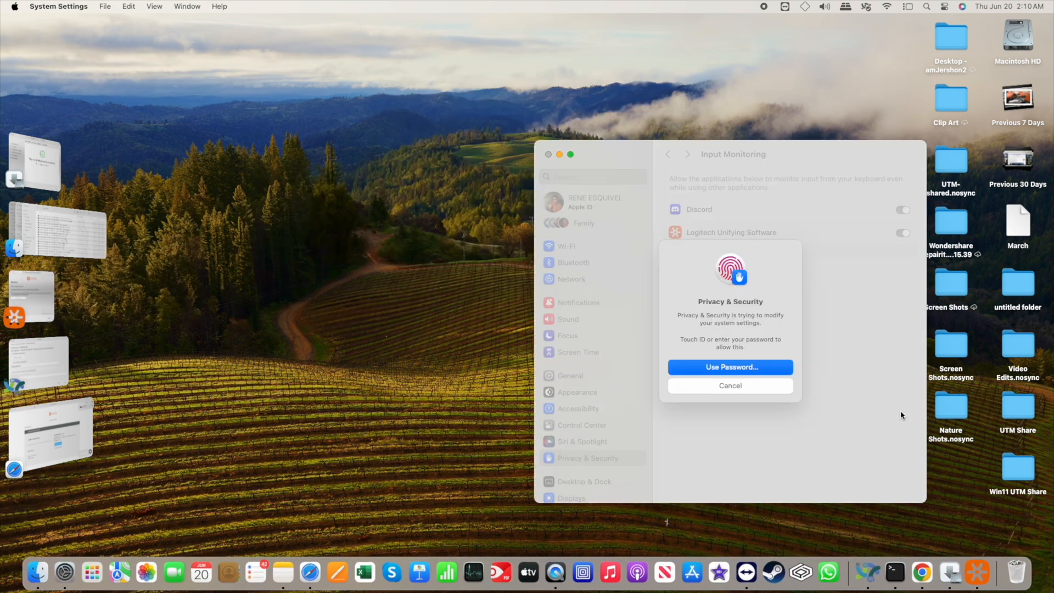
pyautogui.moveTo(753, 533)
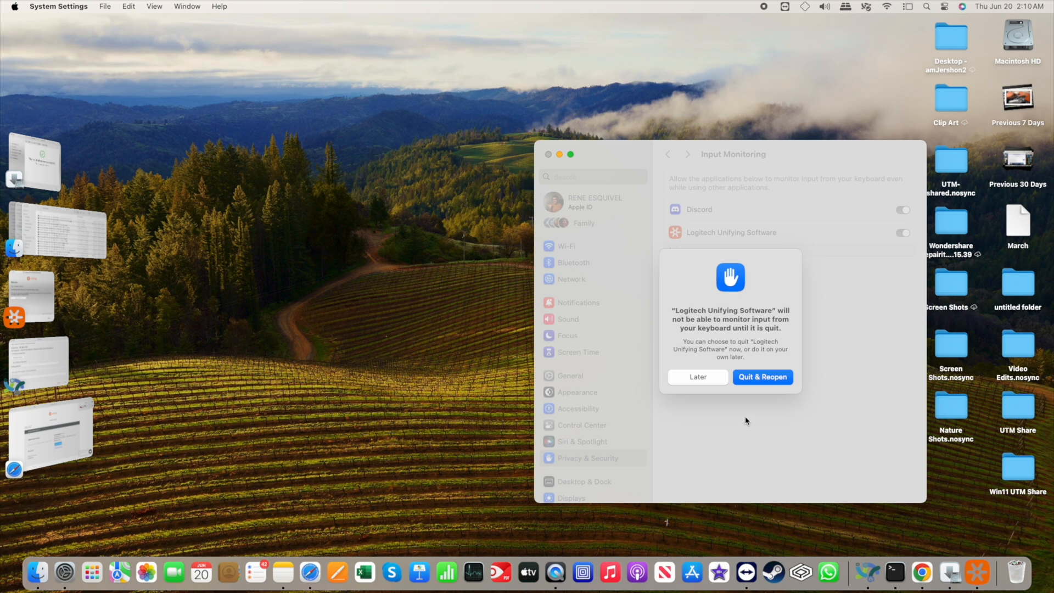
pyautogui.moveTo(751, 384)
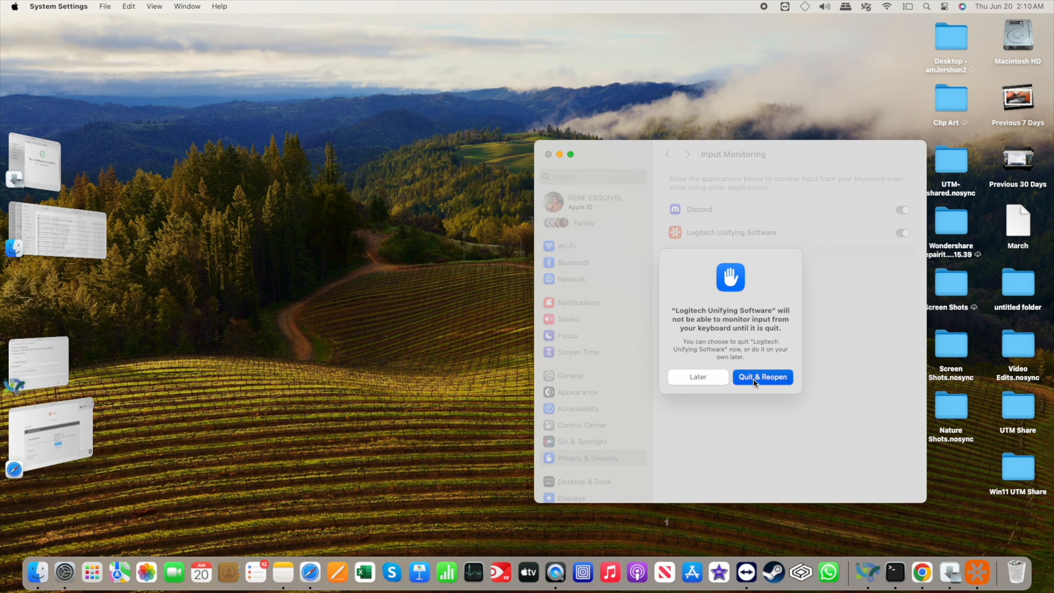
pyautogui.click(762, 377)
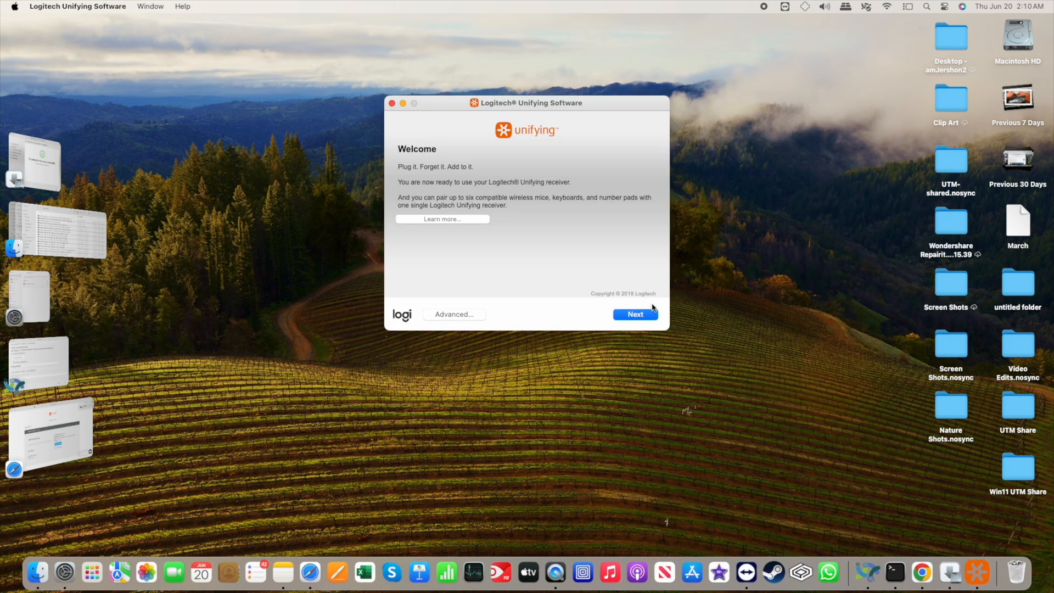
pyautogui.moveTo(587, 249)
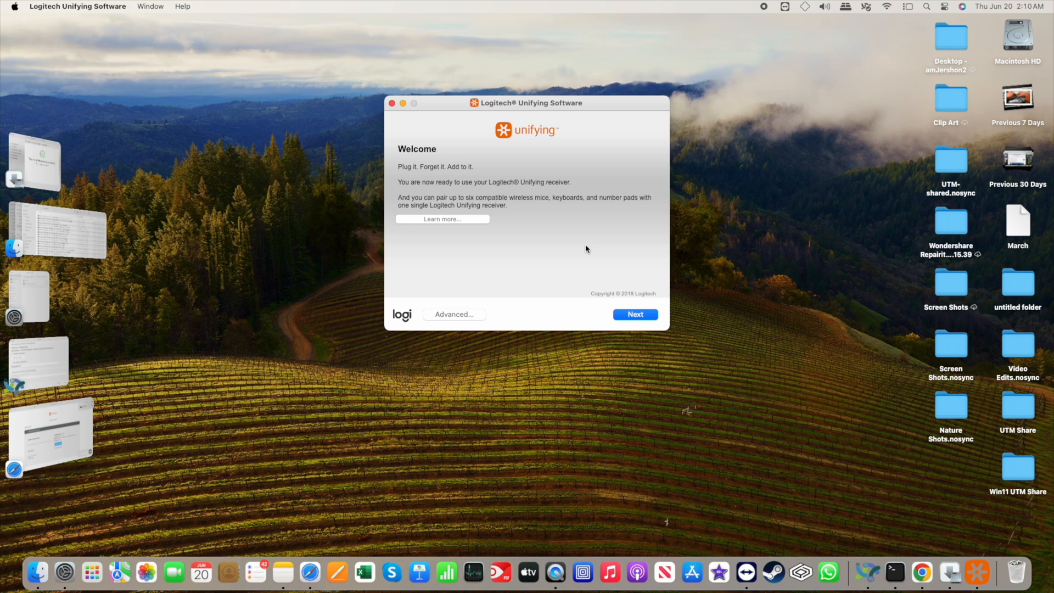
pyautogui.moveTo(598, 290)
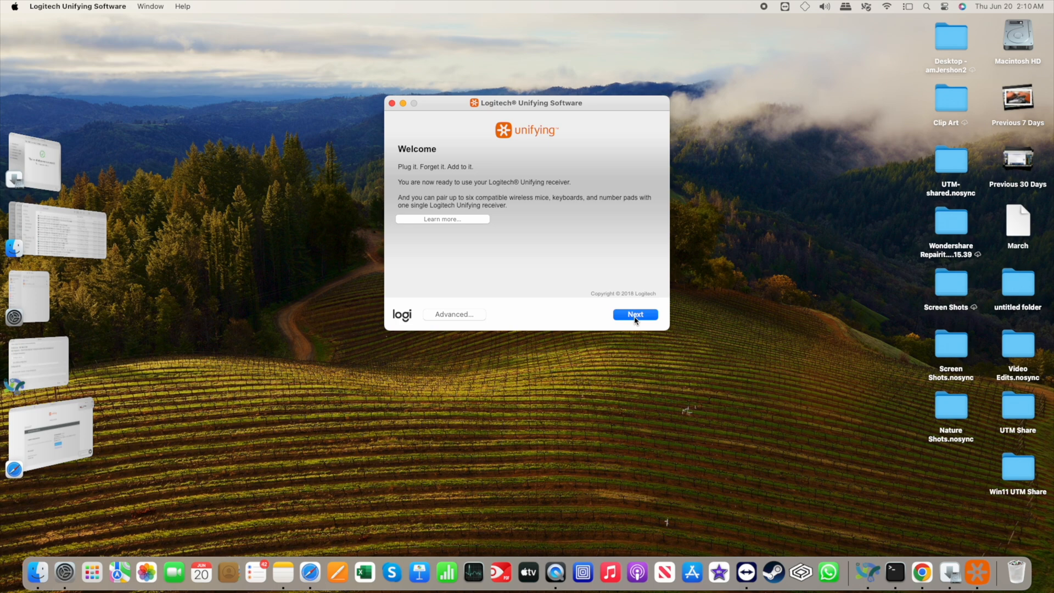
# Pair the Keyboard K400, confirm the test characters appeared, and finish the wizard
pyautogui.click(634, 314)
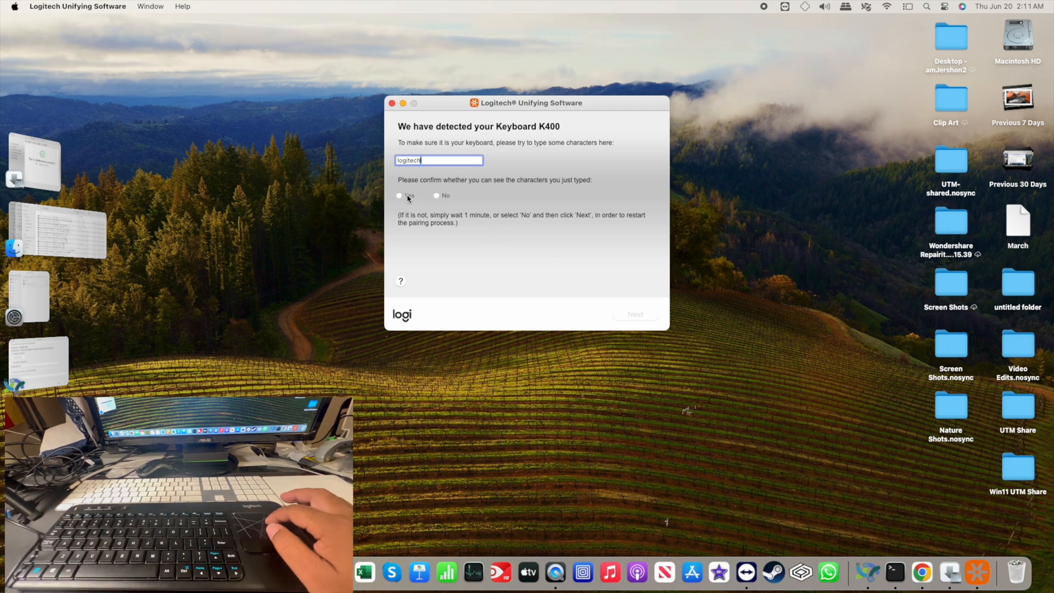
pyautogui.click(399, 195)
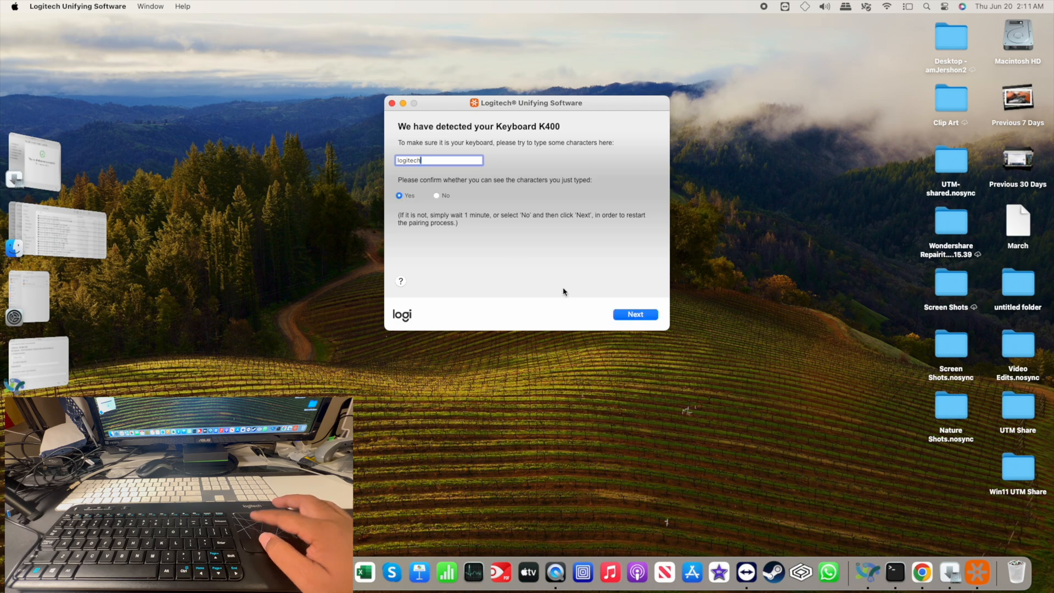
pyautogui.click(634, 314)
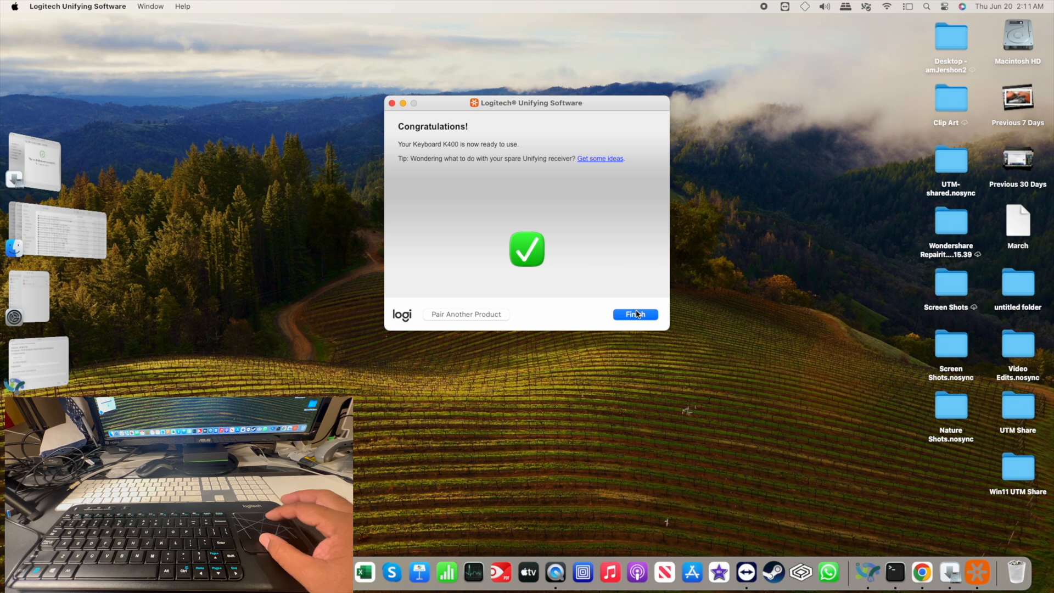
pyautogui.click(634, 314)
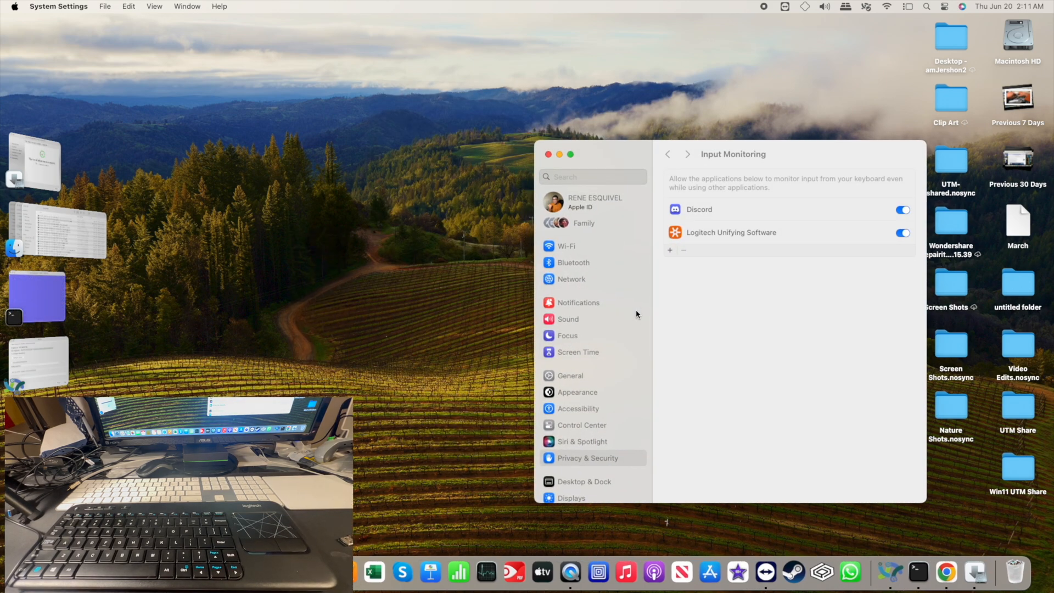